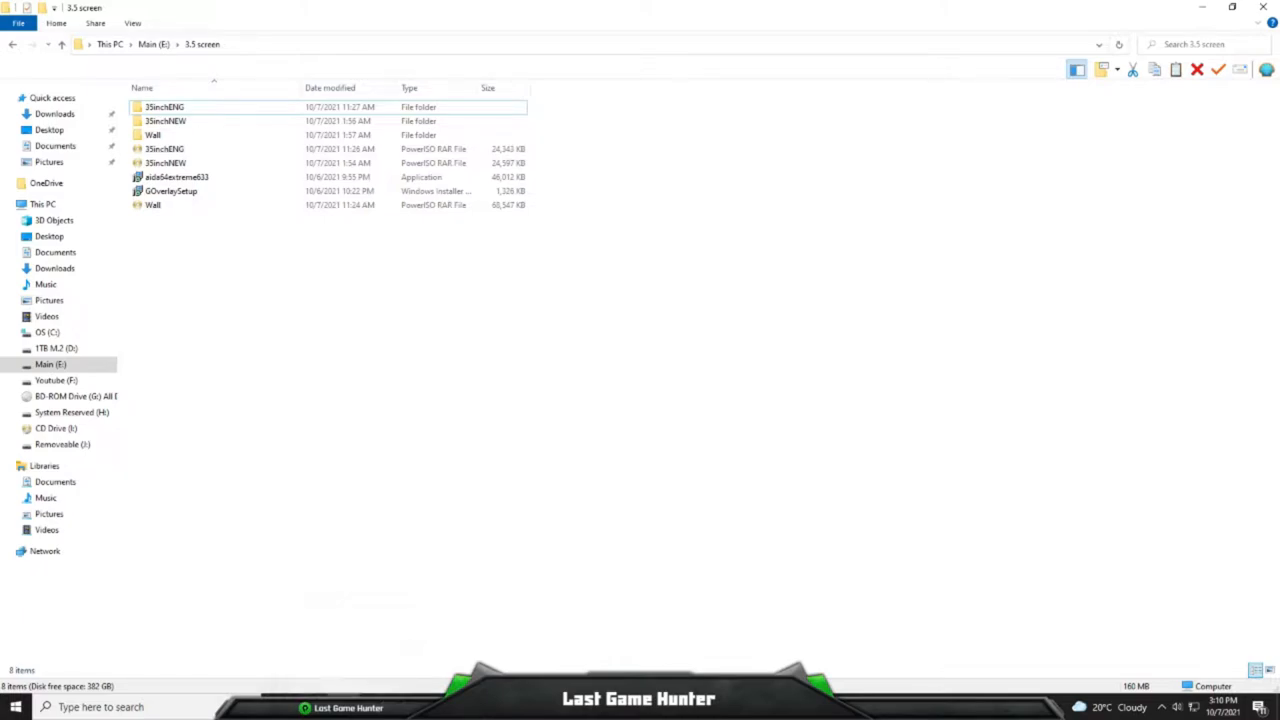
# Open the nested 35inchENG folders and bring up the context menu for UsbMonitor.
pyautogui.doubleClick(165, 107)
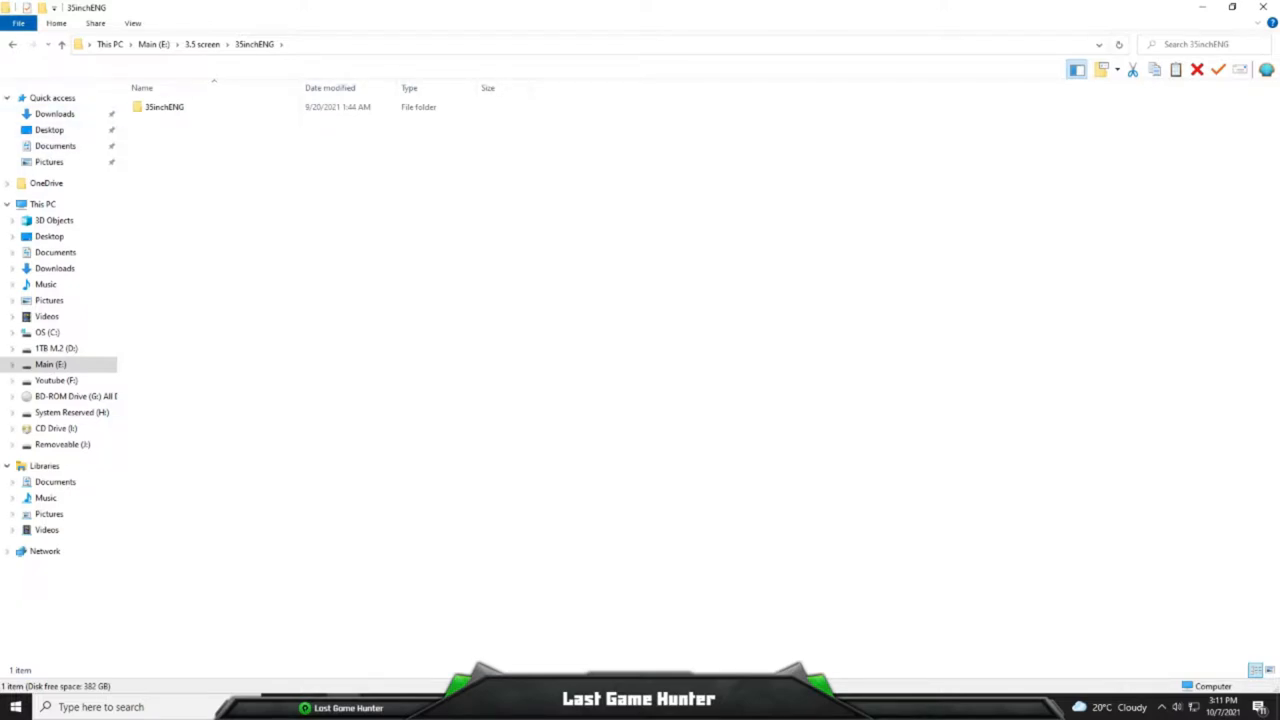
pyautogui.doubleClick(164, 107)
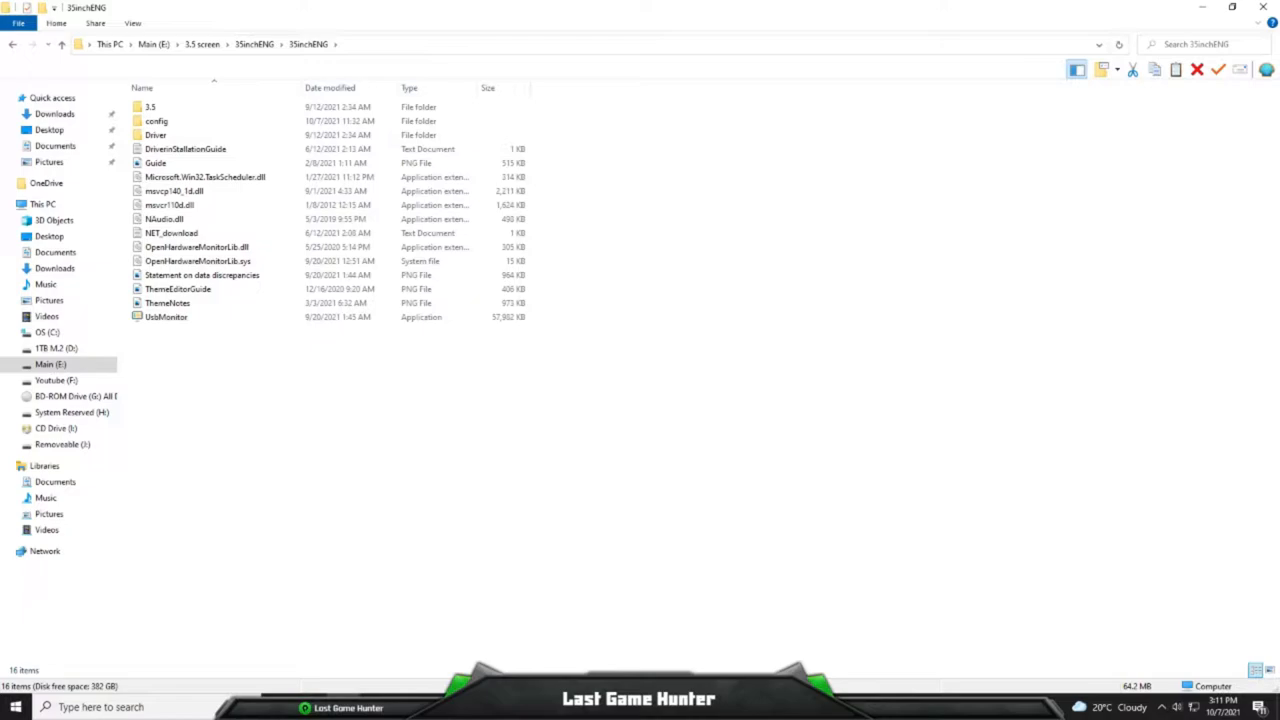
pyautogui.click(166, 317)
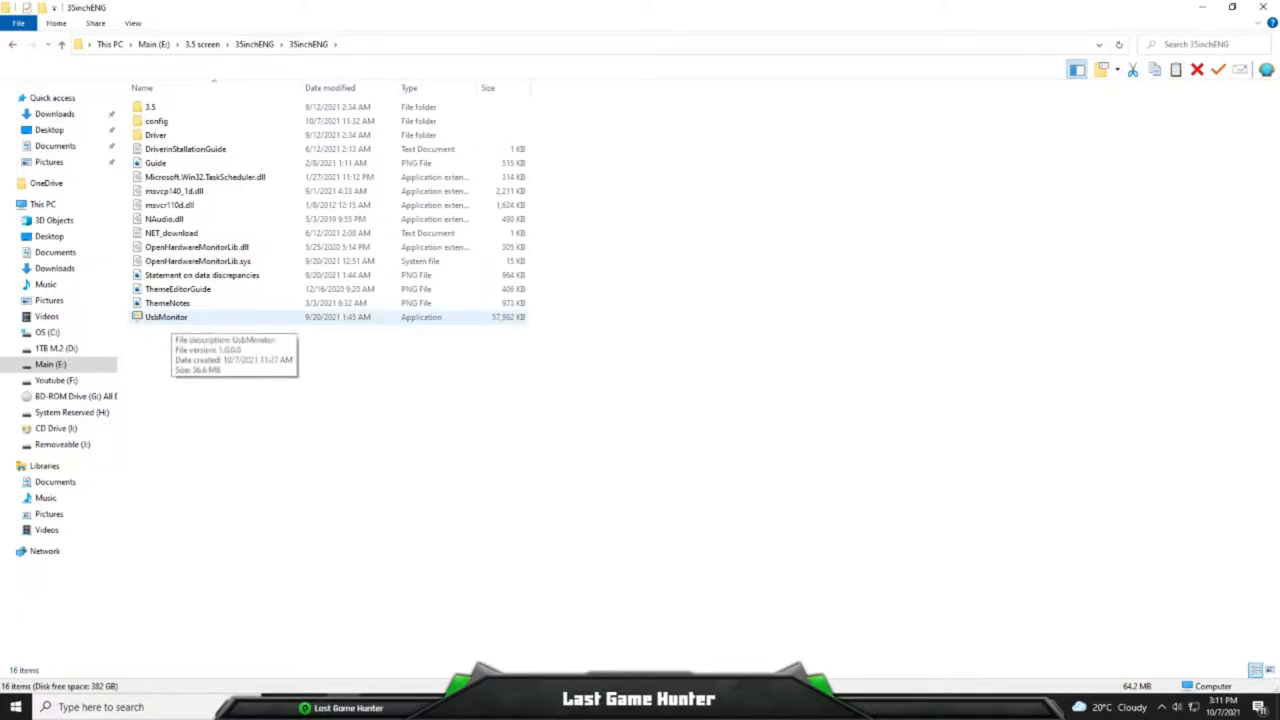
pyautogui.rightClick(166, 317)
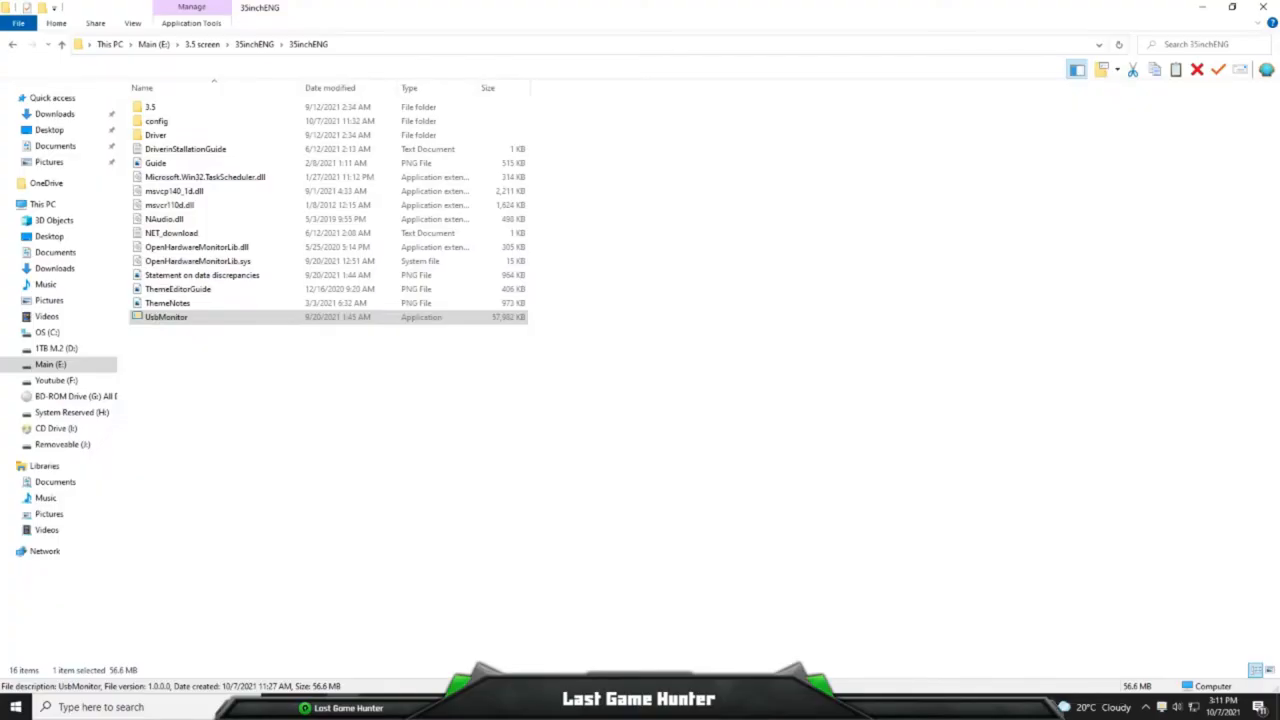
# Launch UsbMonitor and select the 3.5inchTheme2 theme.
pyautogui.doubleClick(166, 317)
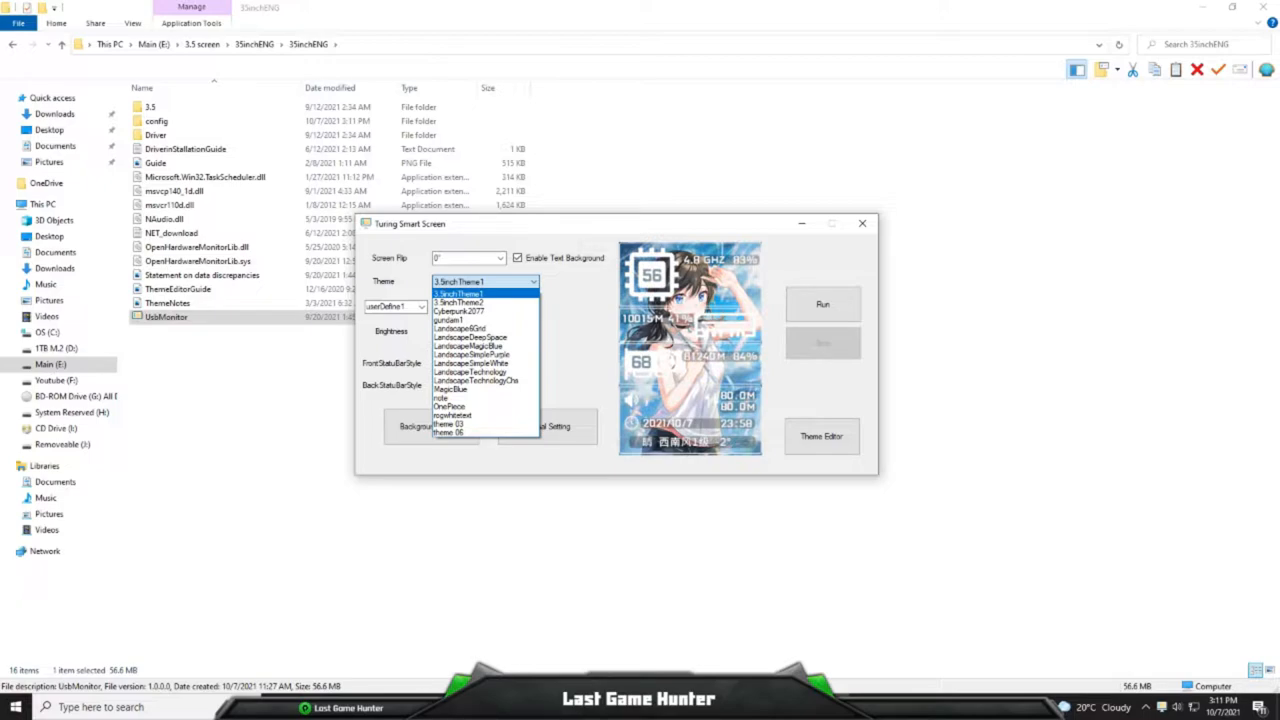
pyautogui.click(459, 302)
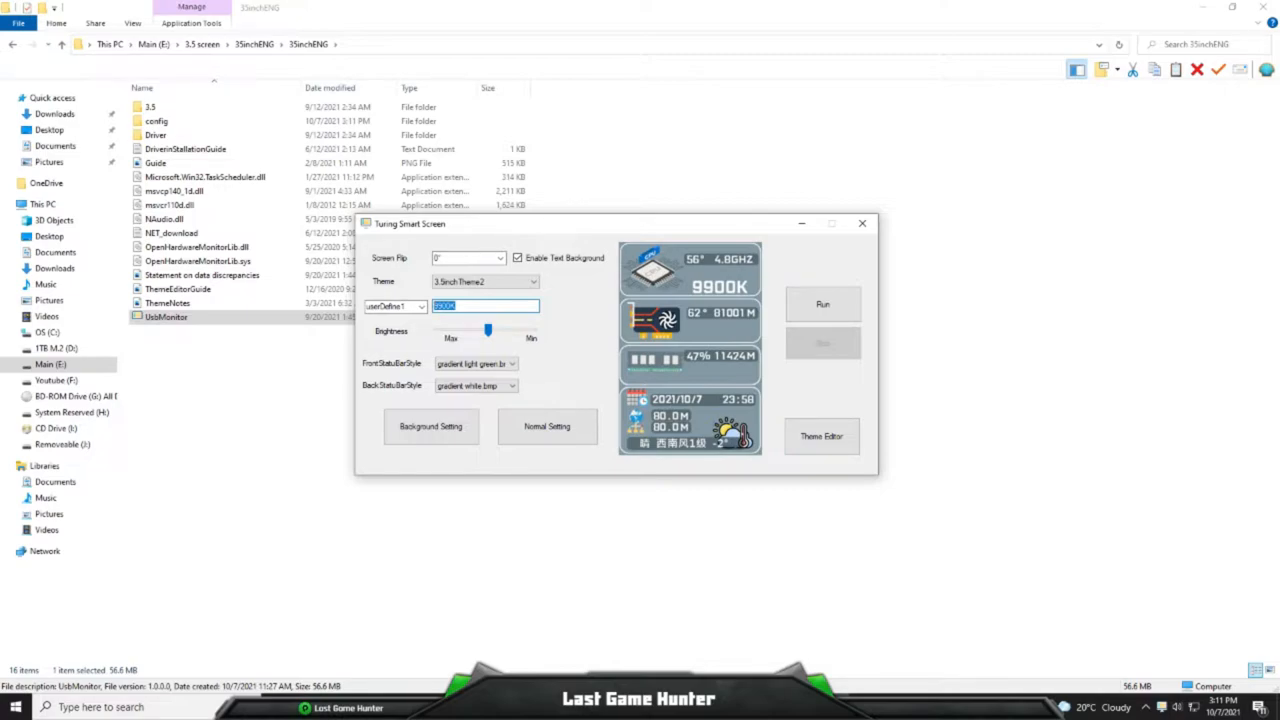
# Replace the userDefine1 label 9900K with 5900x.
pyautogui.write('1800')
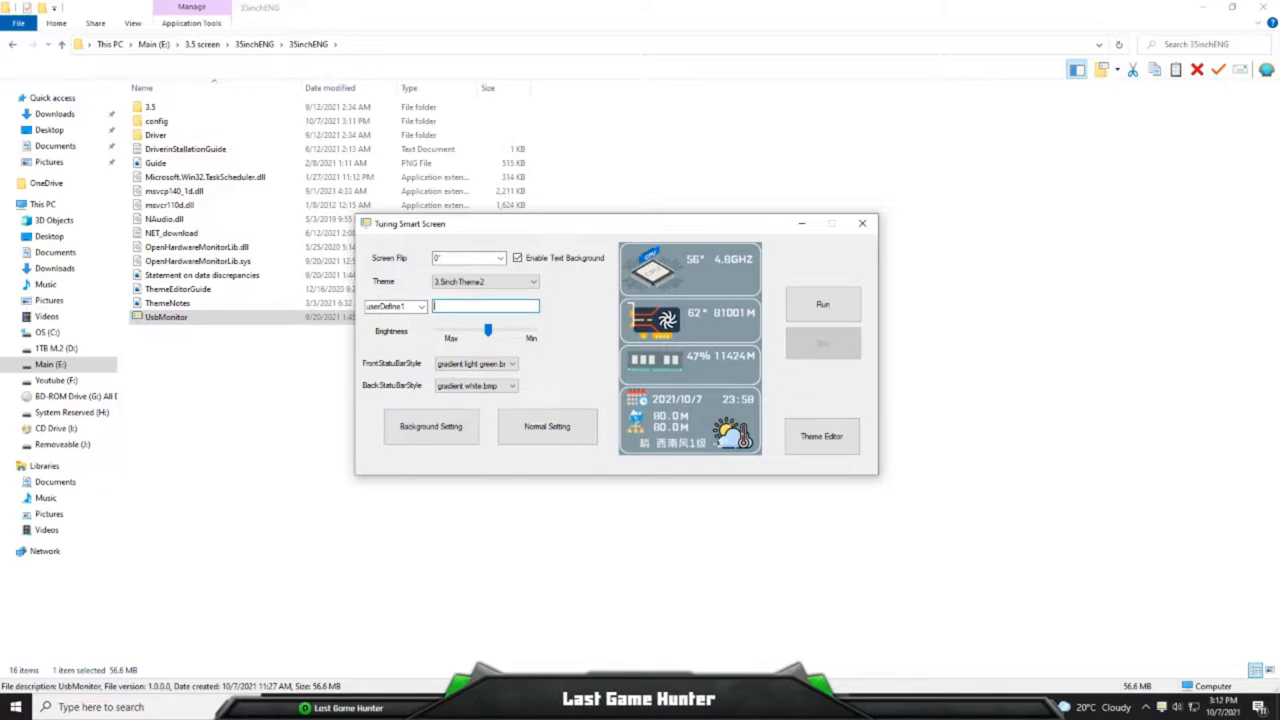
pyautogui.write('5900')
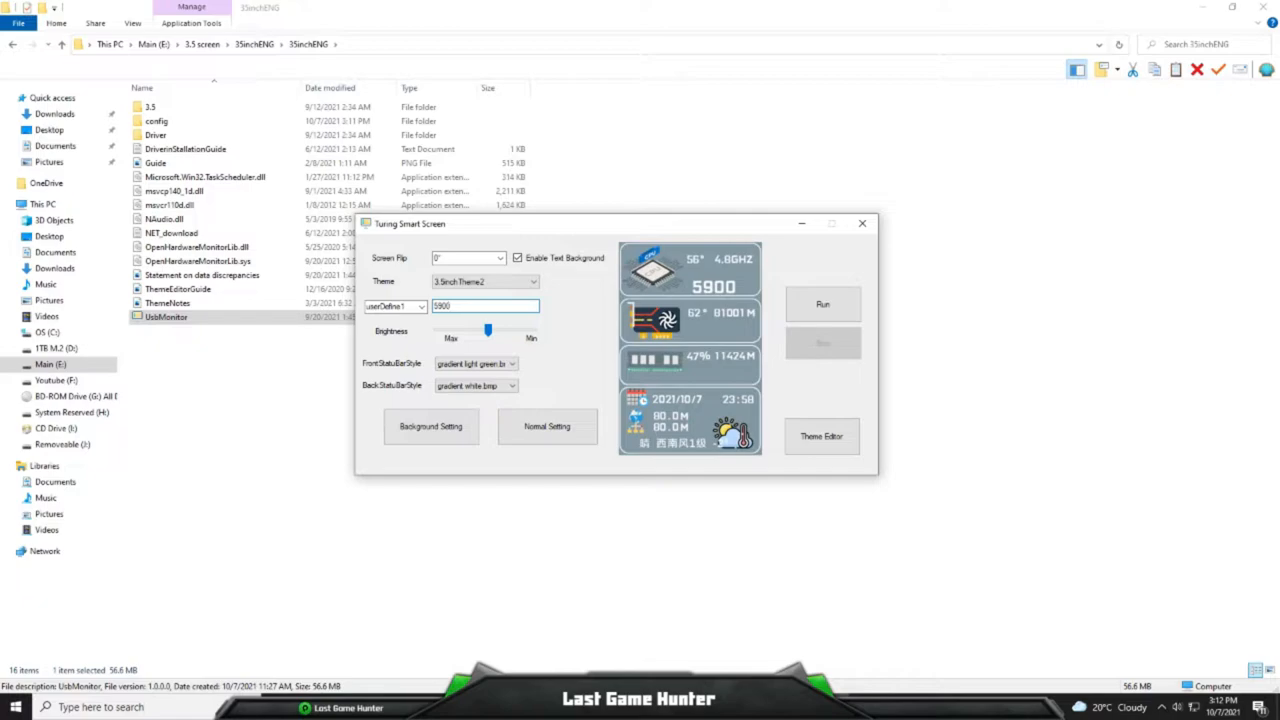
pyautogui.write('x')
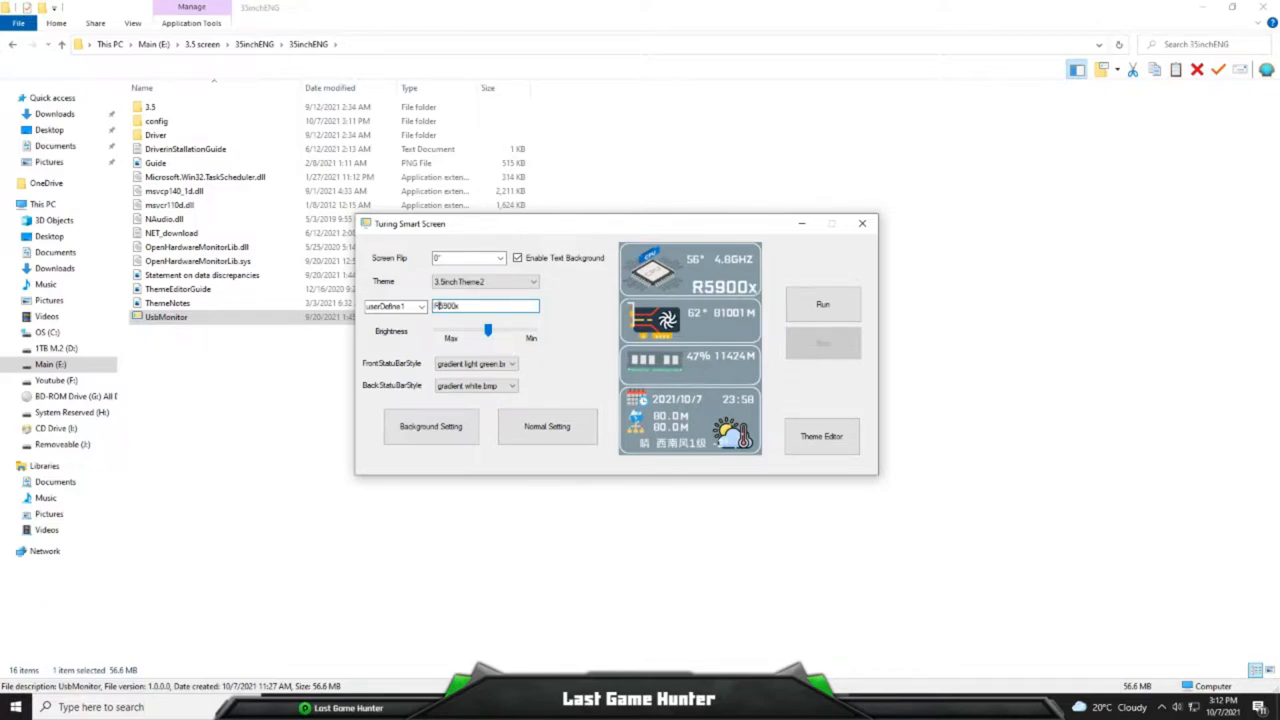
pyautogui.write('RYZE5900x')
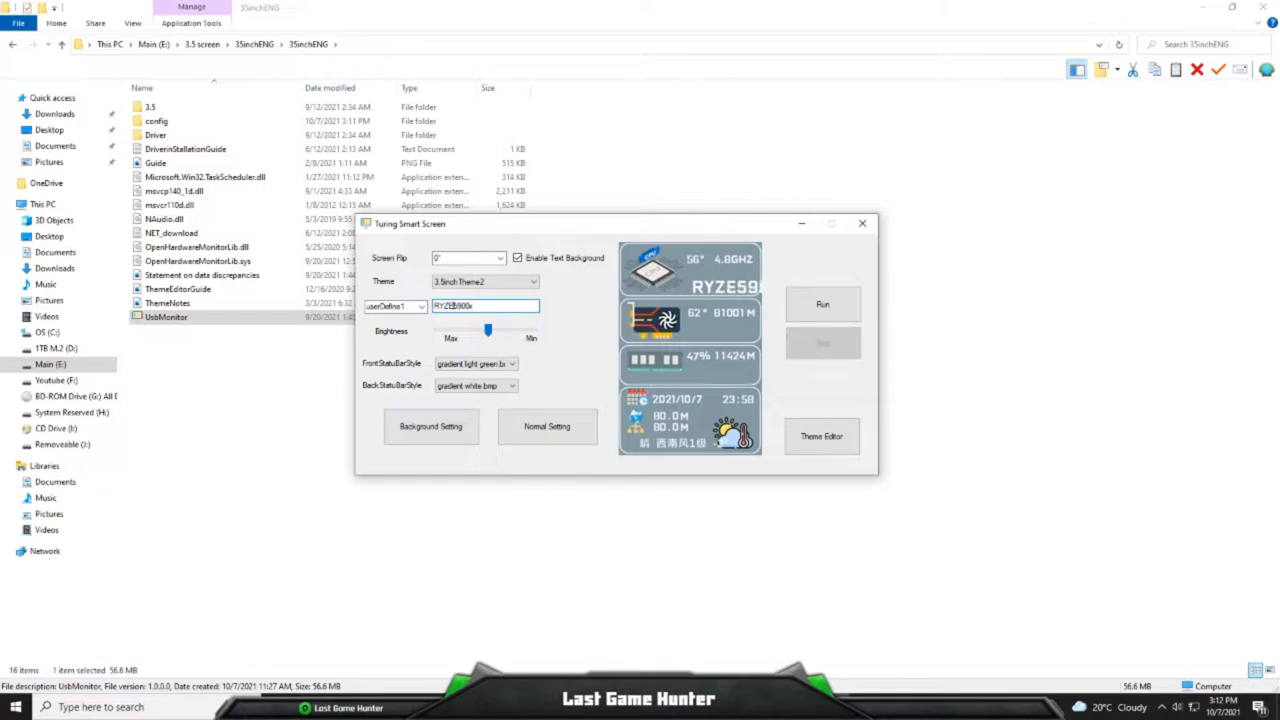
pyautogui.write('RYZEN5900x')
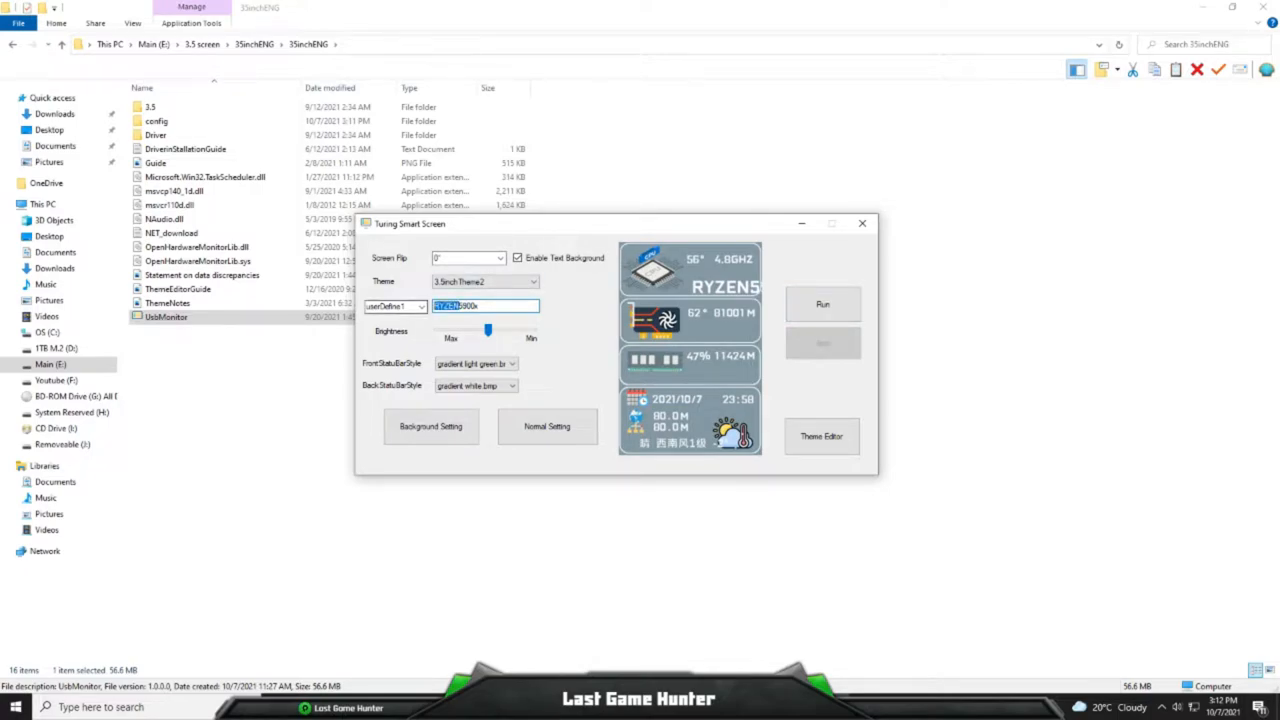
pyautogui.write('5900x')
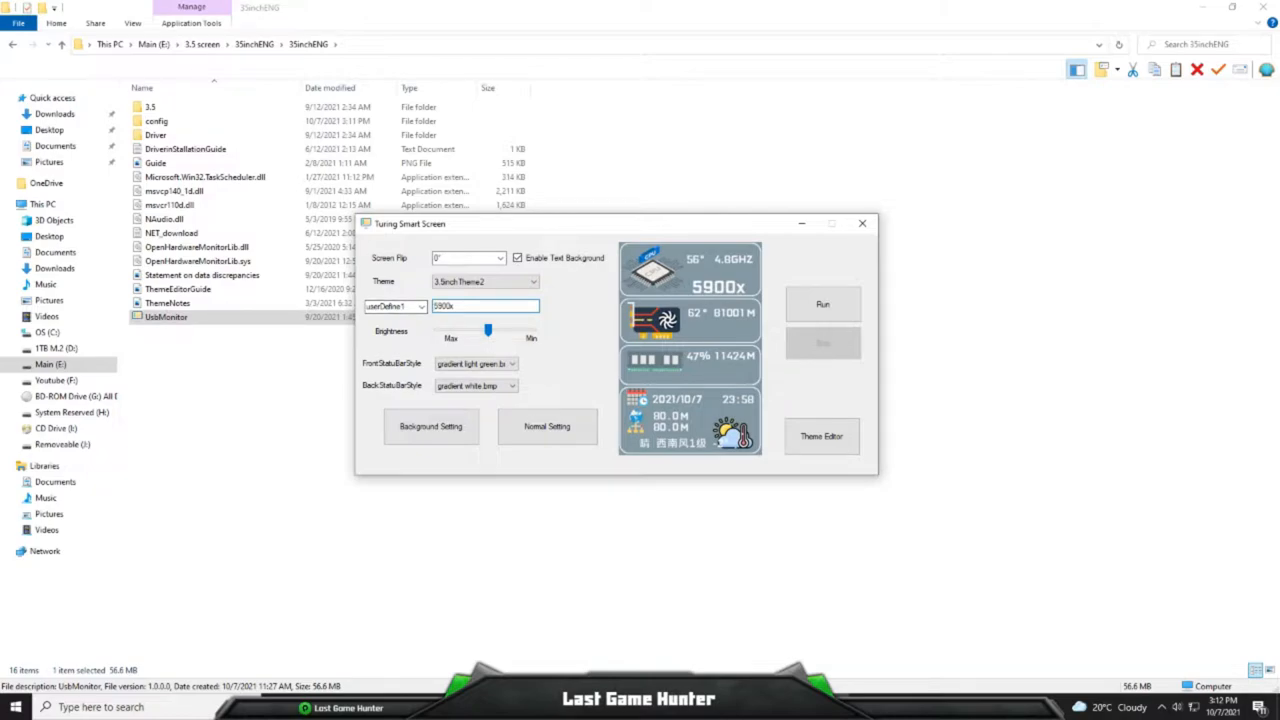
pyautogui.click(394, 306)
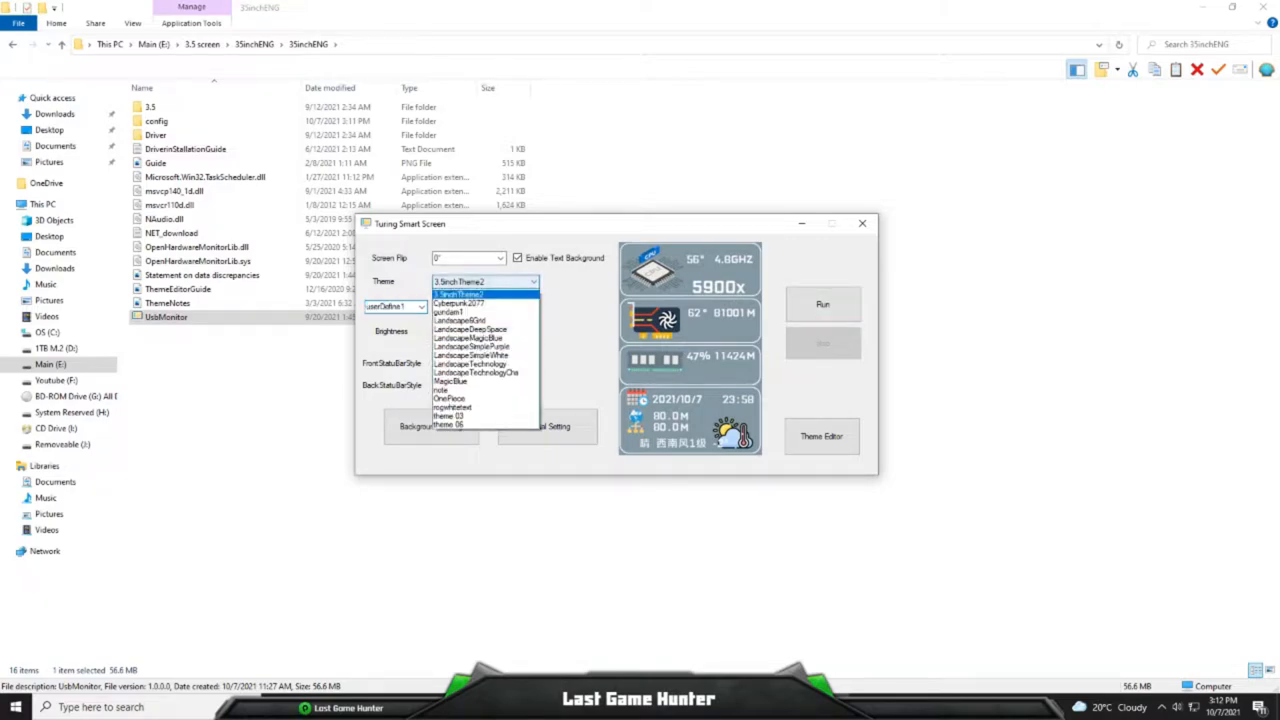
# Apply Cyberpunk2077, browse userDefine2 and userDefine3, and enter 'INTEL i7-10900K'.
pyautogui.click(460, 303)
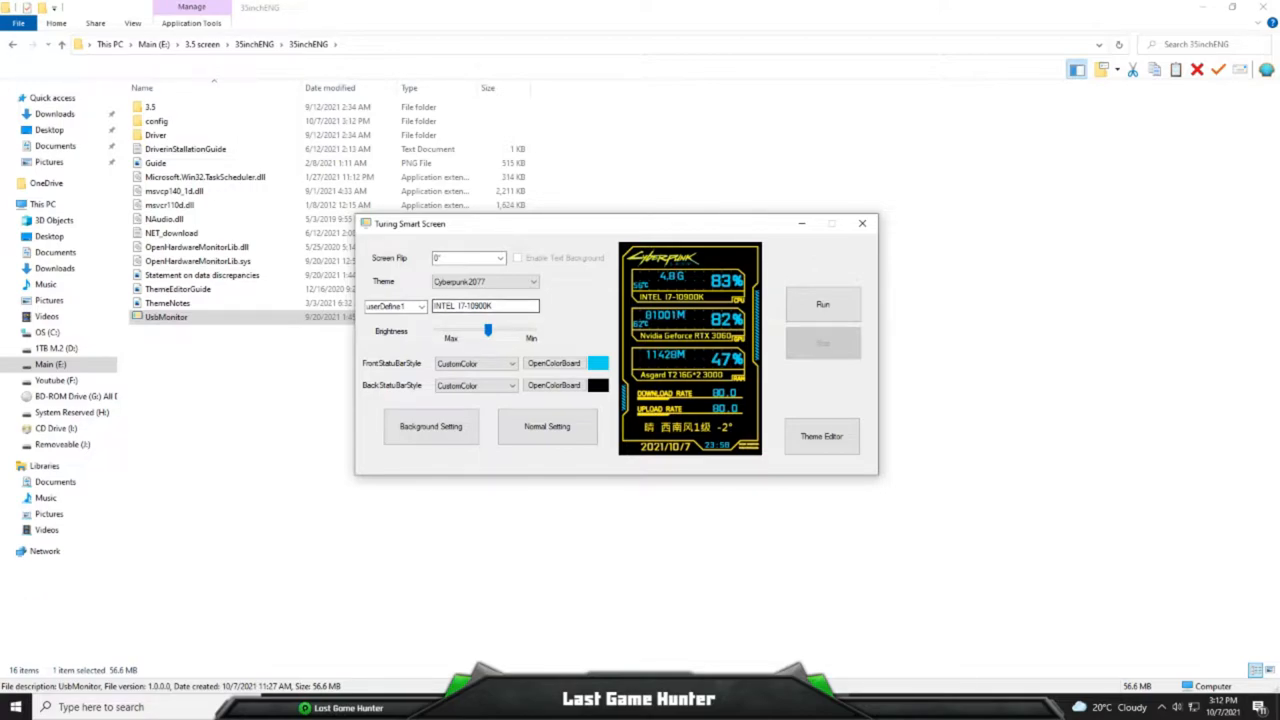
pyautogui.click(393, 305)
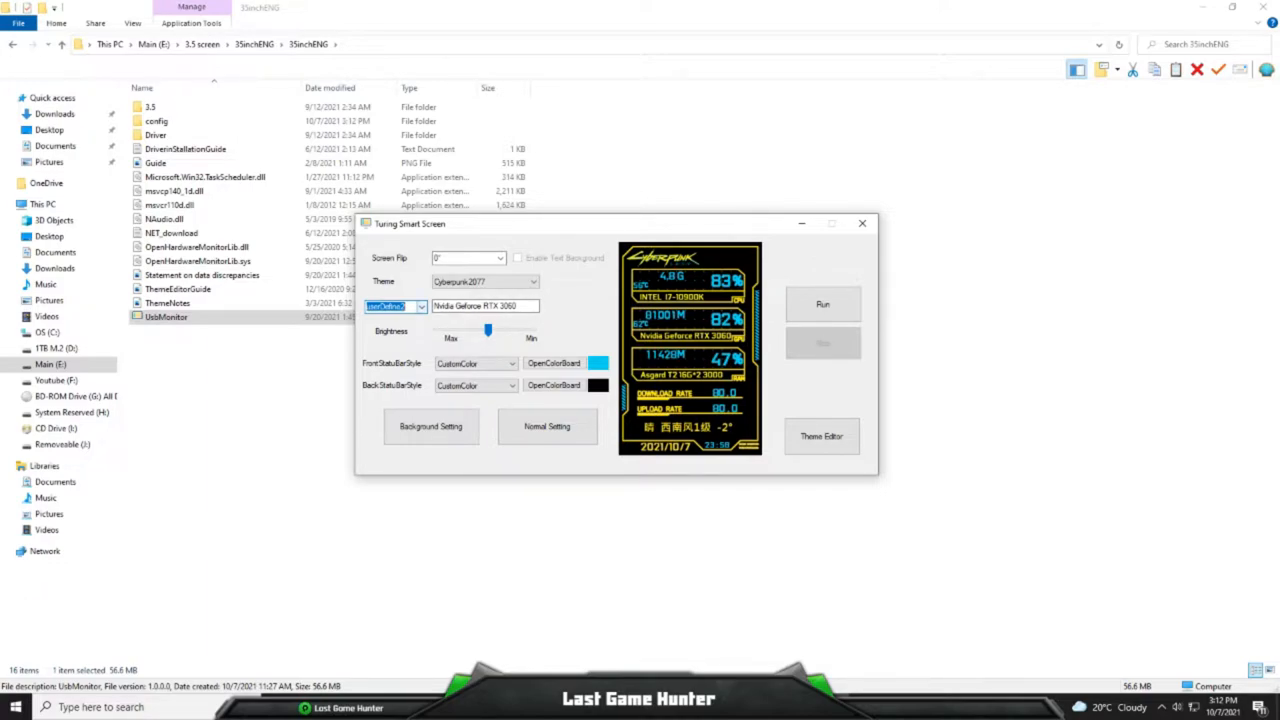
pyautogui.click(418, 306)
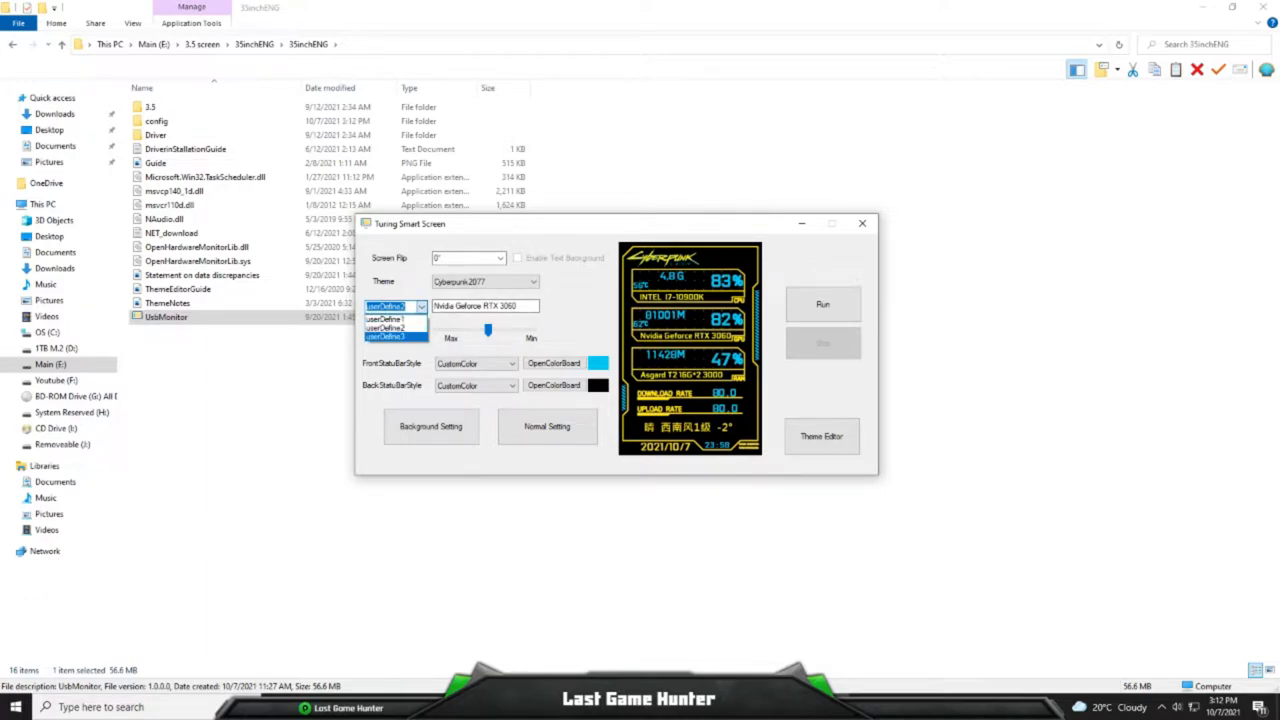
pyautogui.click(385, 318)
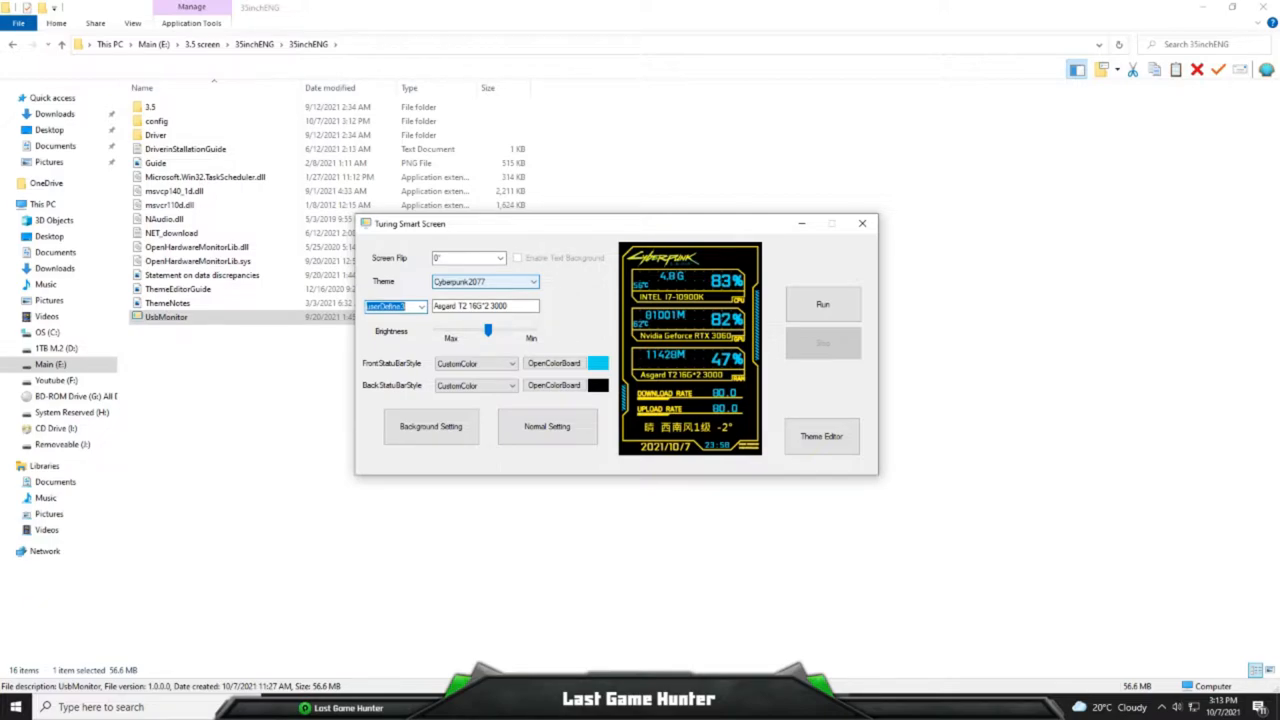
pyautogui.write('INTEL i7-10900K')
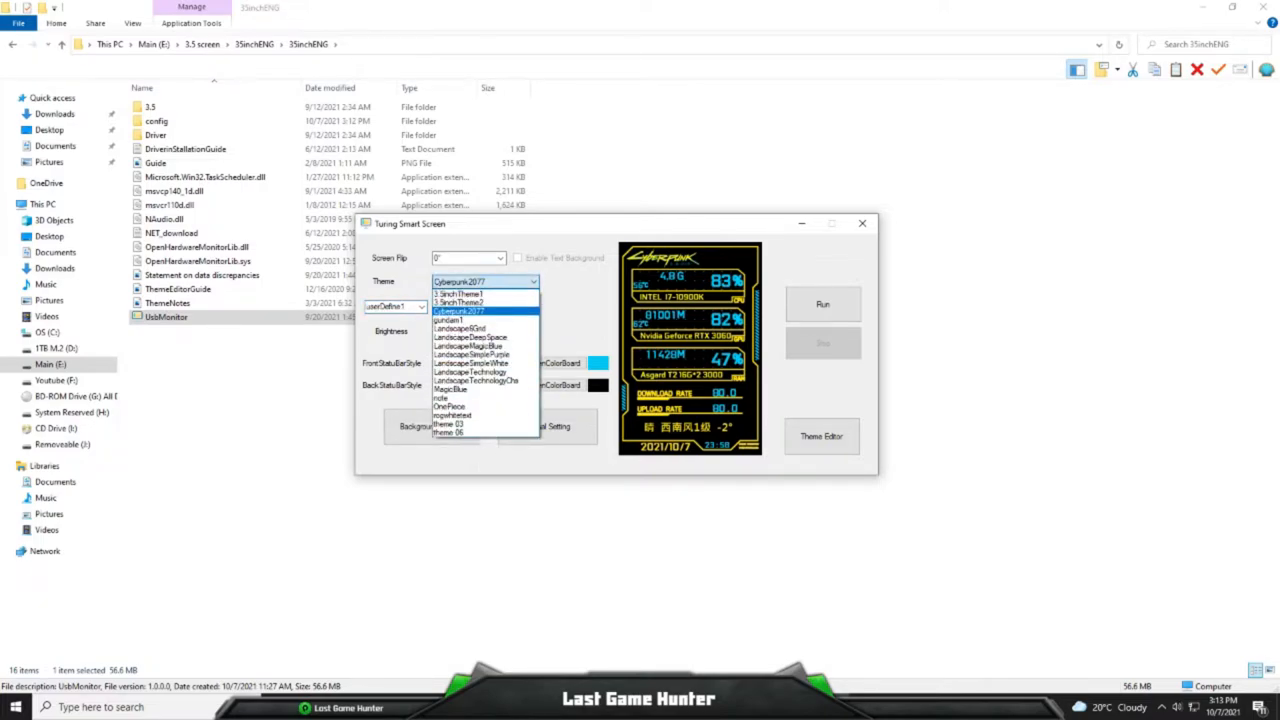
# Preview gundam1, then Landscape6Grid, and open the Theme Editor.
pyautogui.click(451, 320)
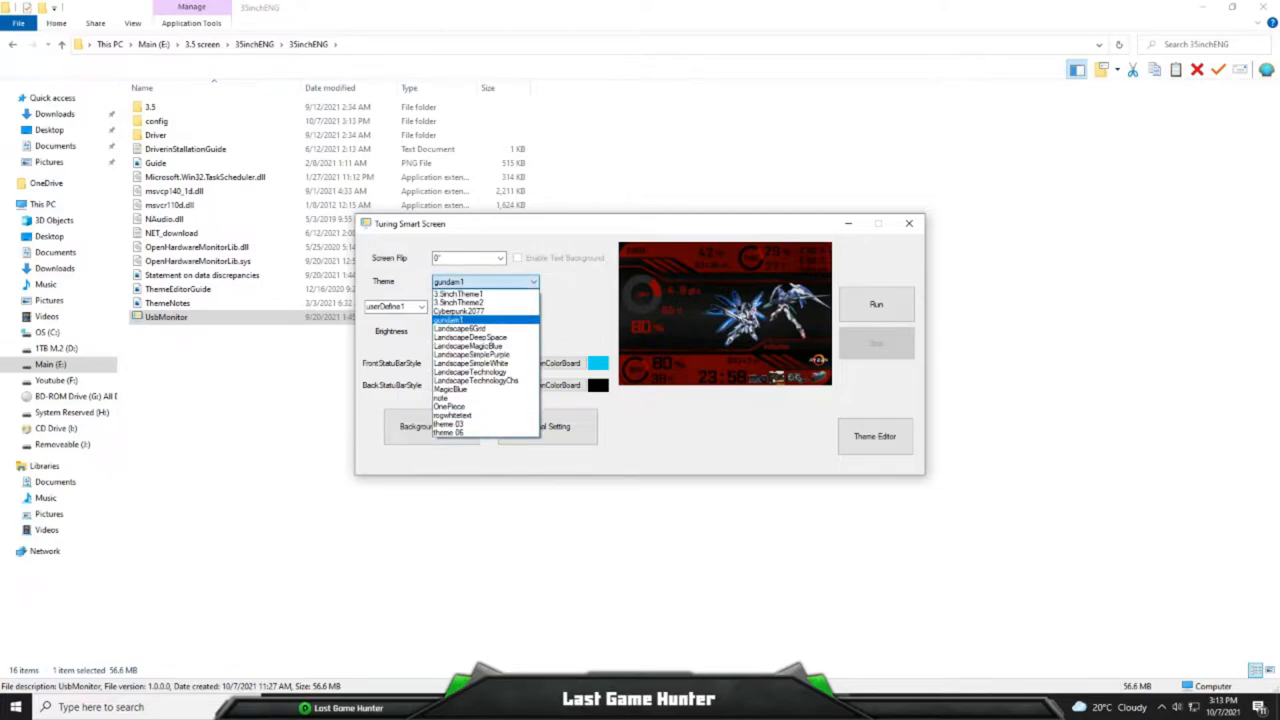
pyautogui.click(460, 328)
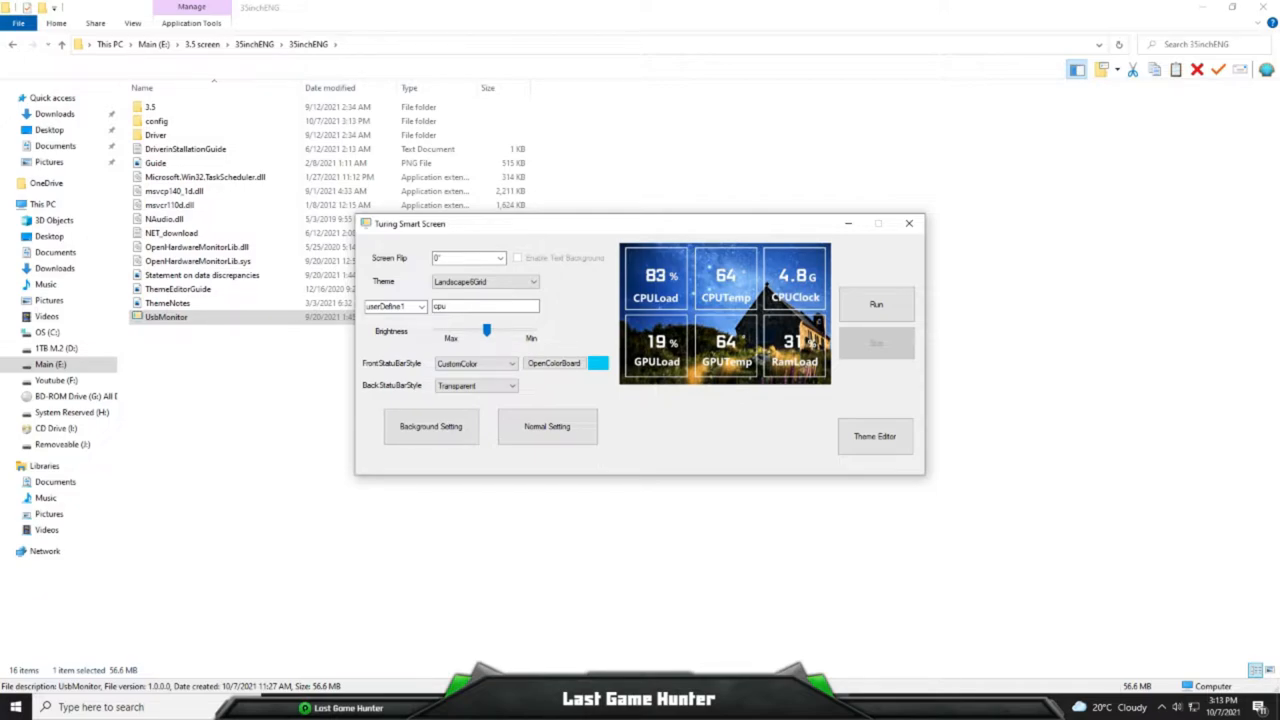
pyautogui.click(874, 436)
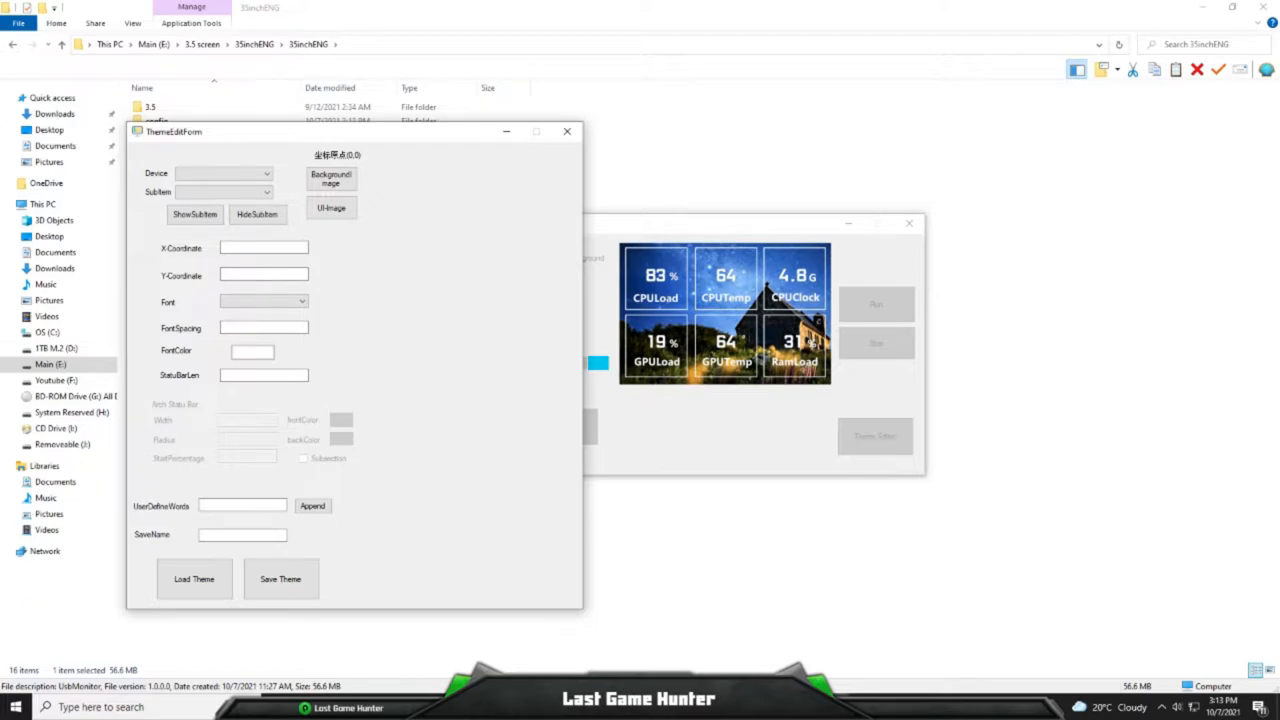
# Close the ThemeEditForm window, keeping Landscape6Grid previewed.
pyautogui.click(223, 173)
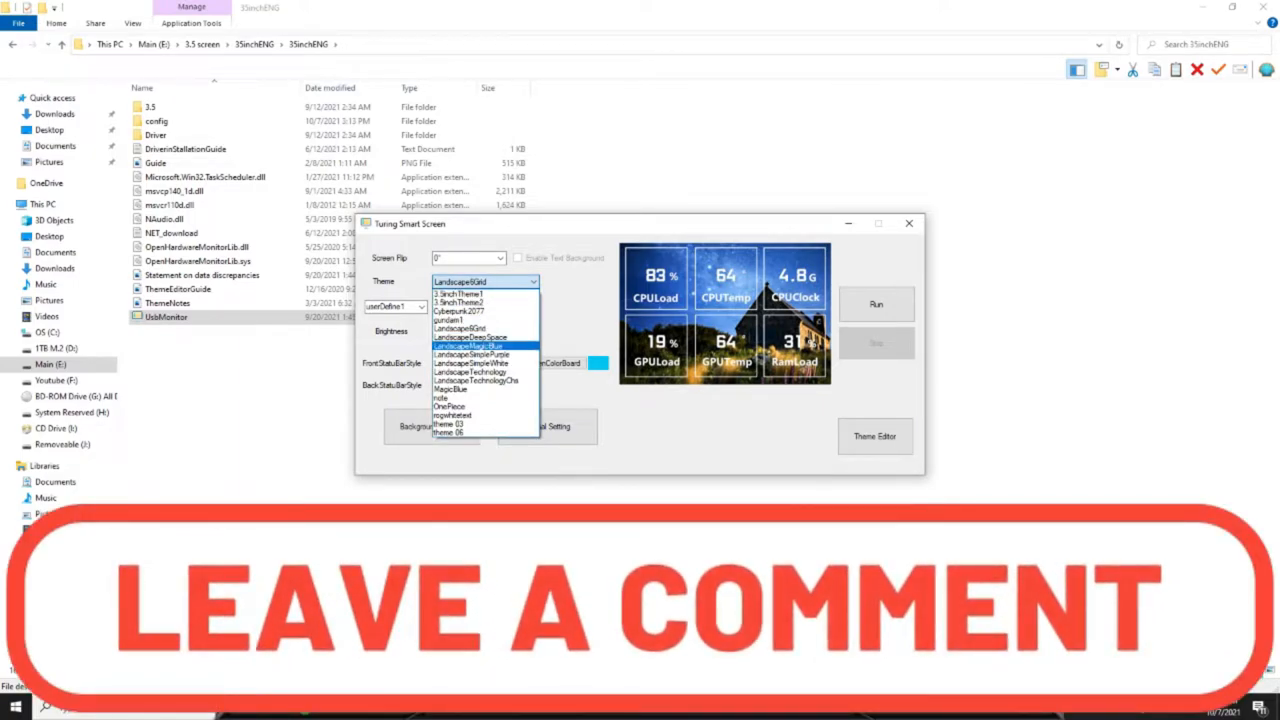
# Select LandscapeMagicBlue and edit the userDefine1 label text.
pyautogui.click(470, 346)
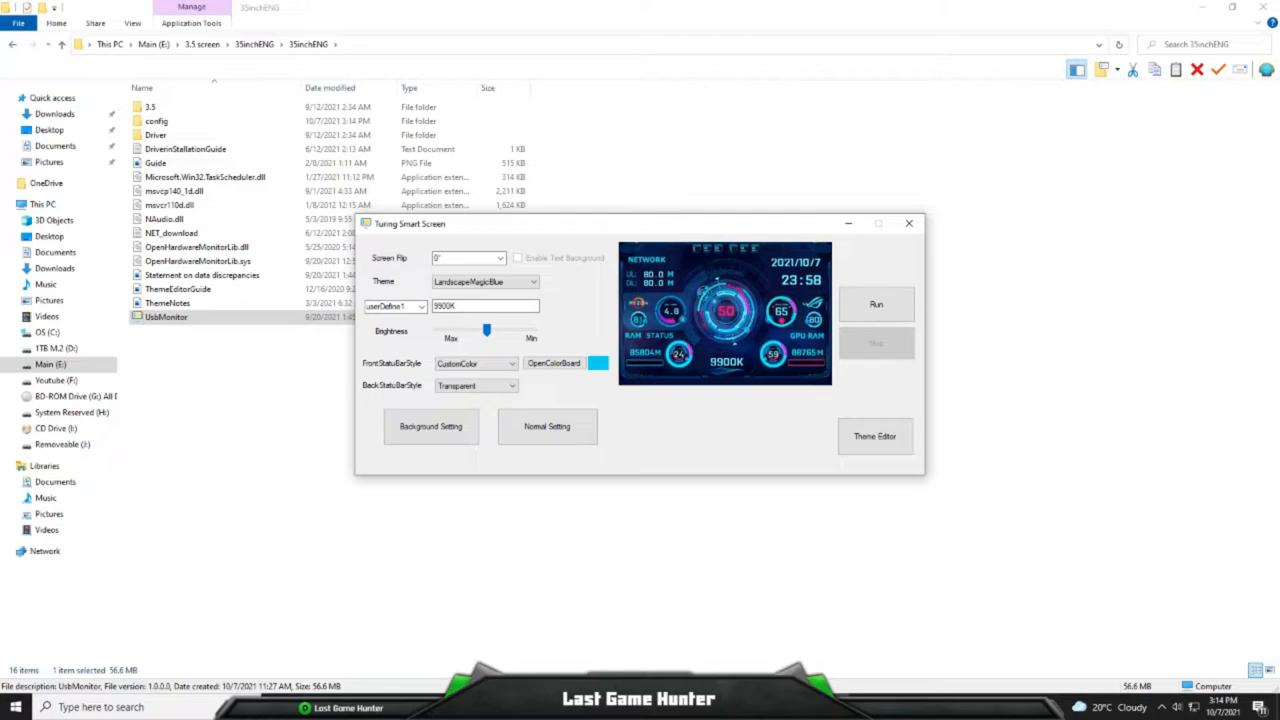
pyautogui.click(393, 306)
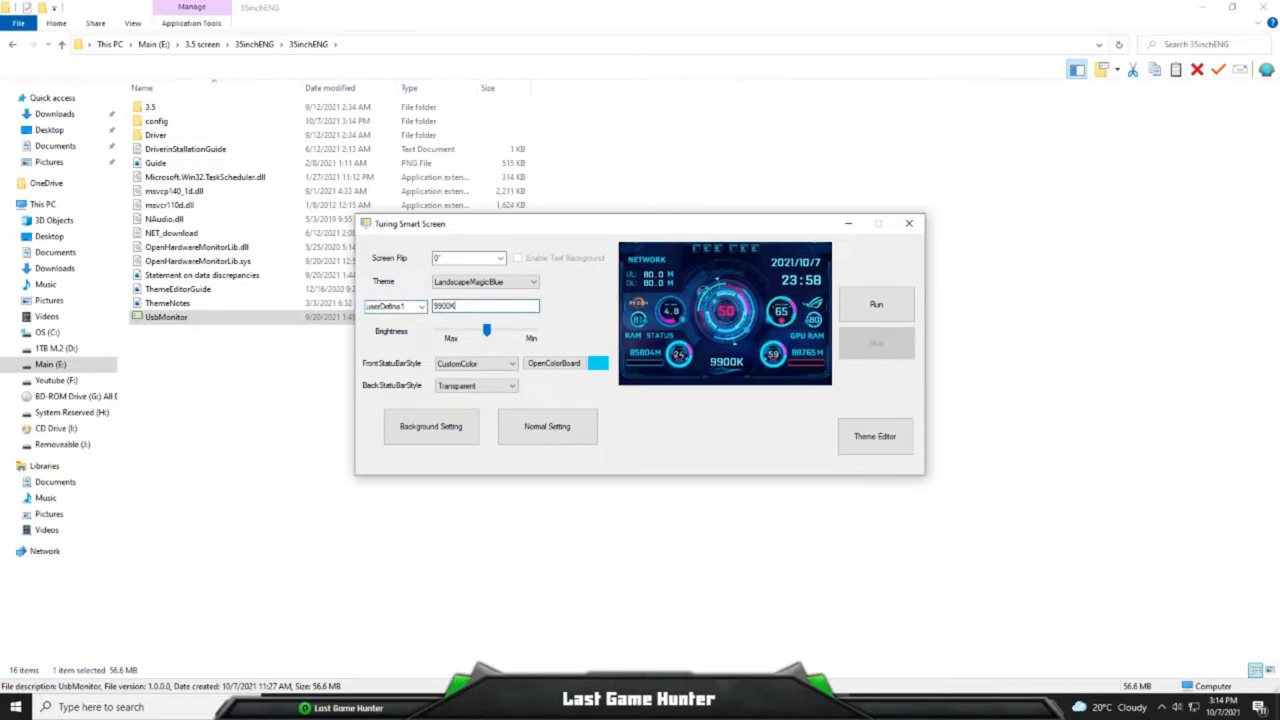
pyautogui.write('1')
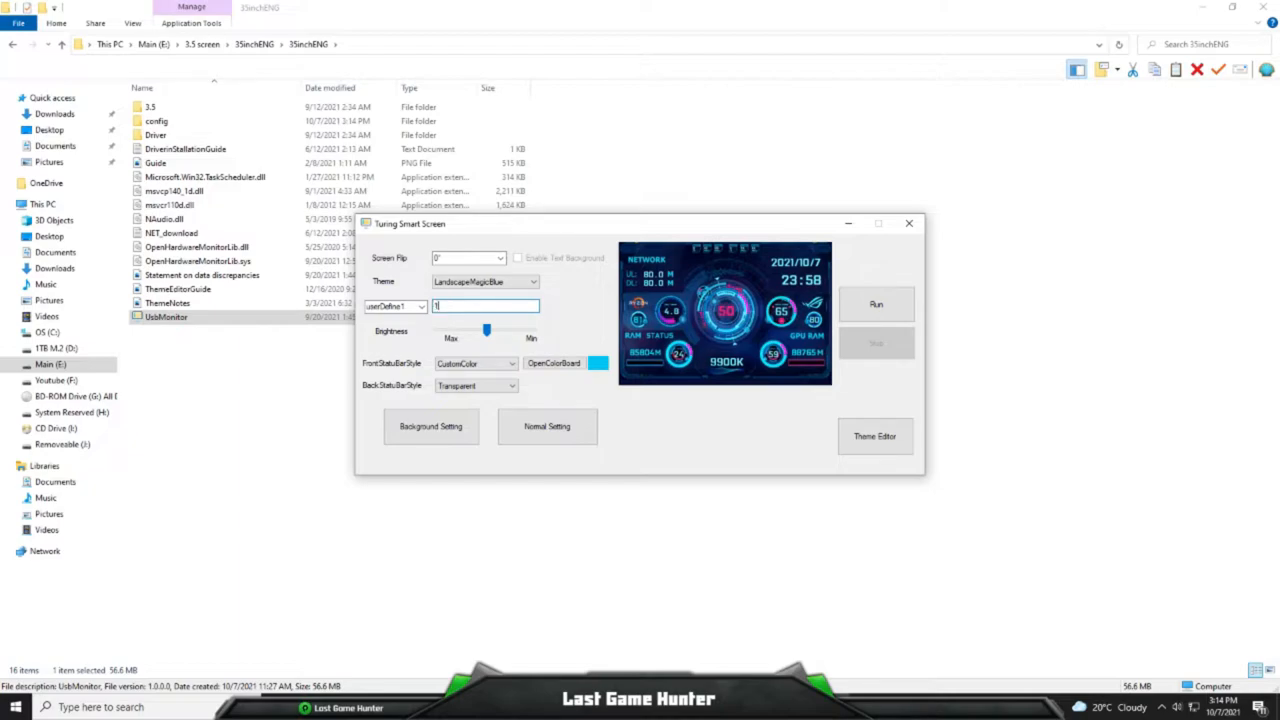
pyautogui.write('800')
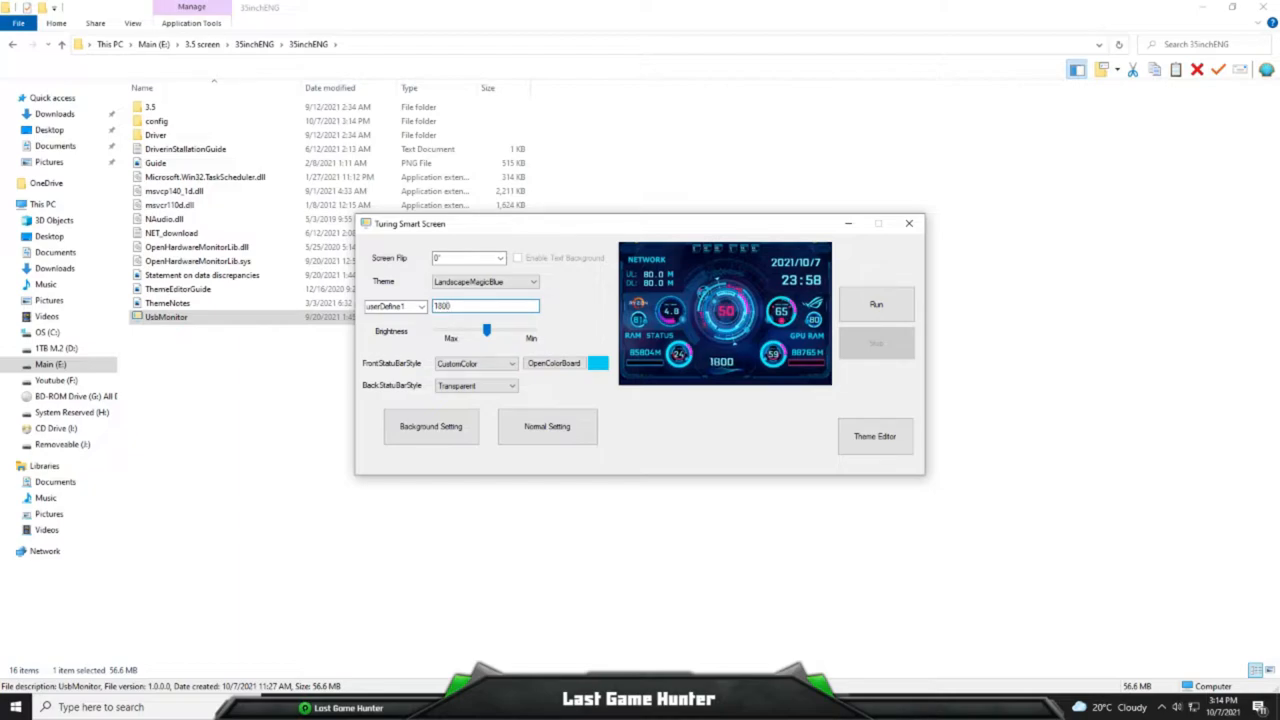
pyautogui.click(485, 305)
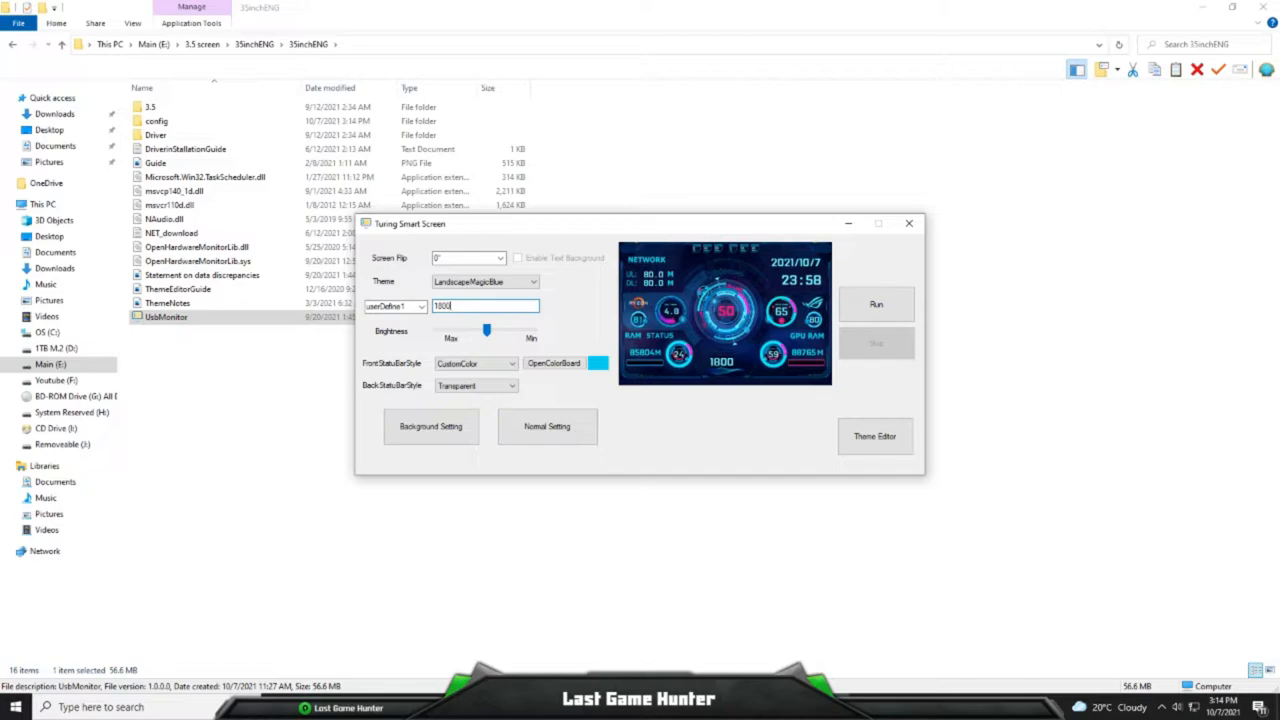
pyautogui.write('C')
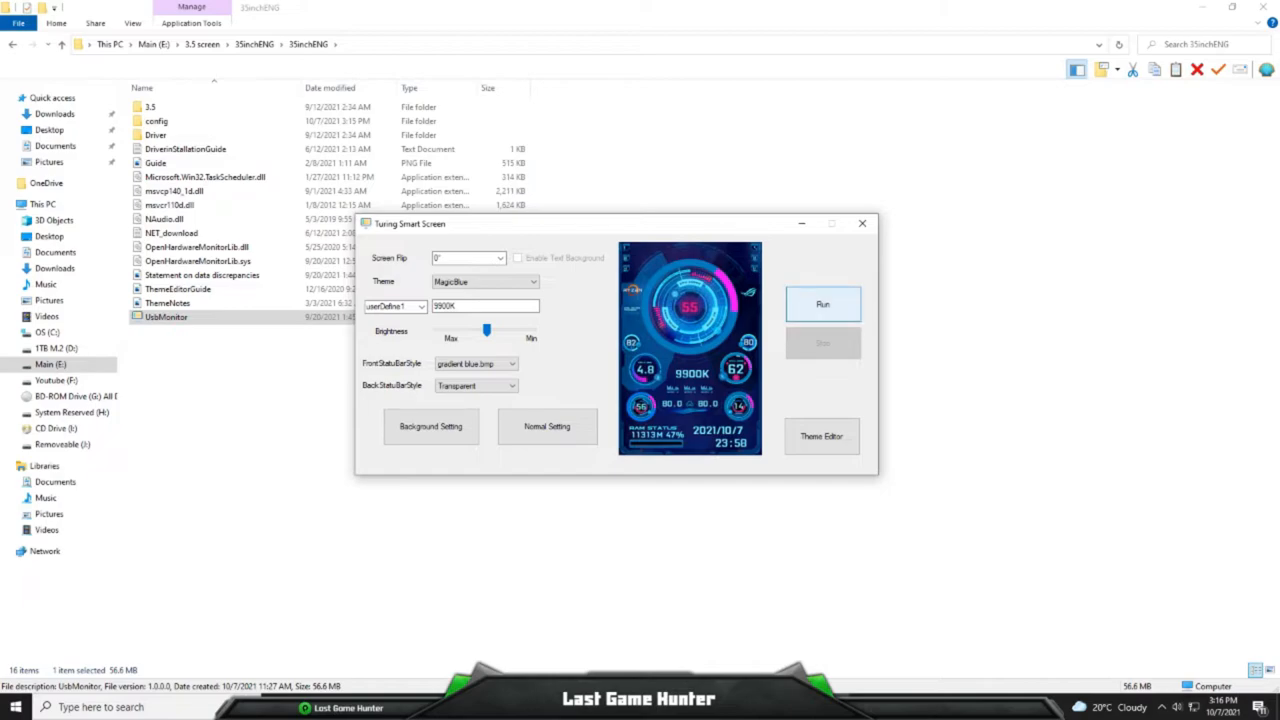
# Run the MagicBlue theme on the USB display and close Turing Smart Screen.
pyautogui.click(822, 304)
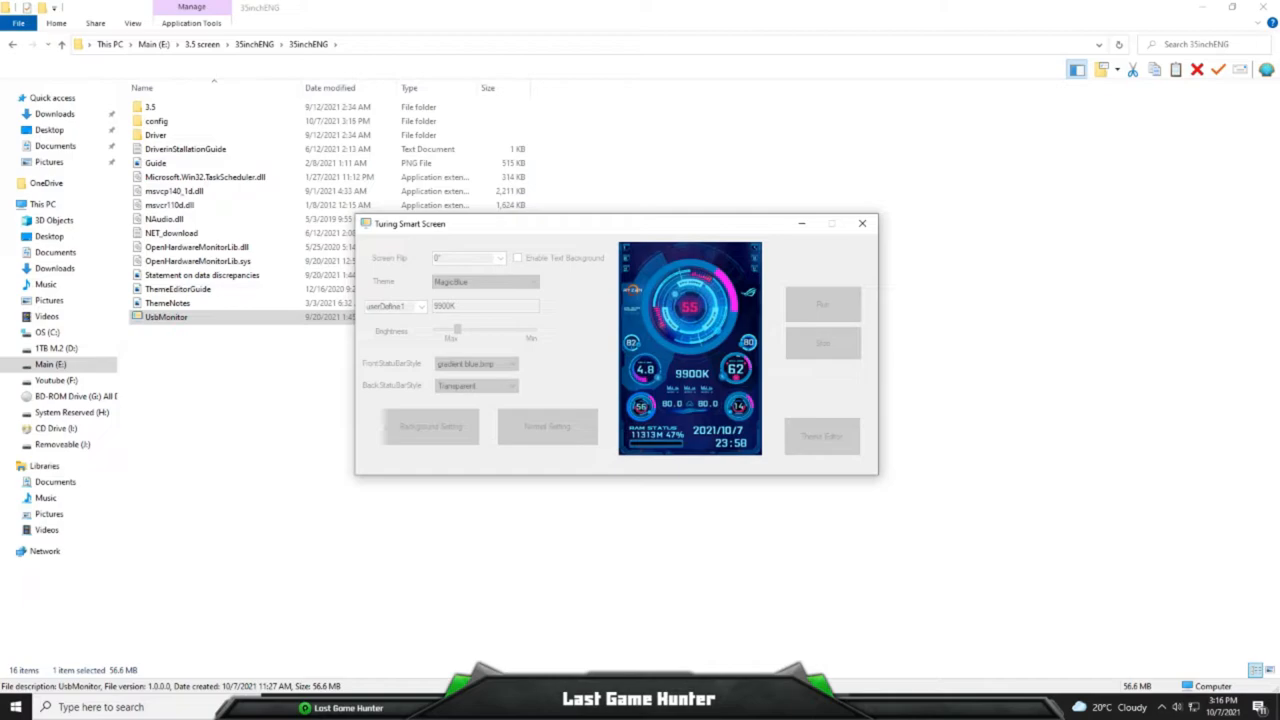
pyautogui.click(822, 303)
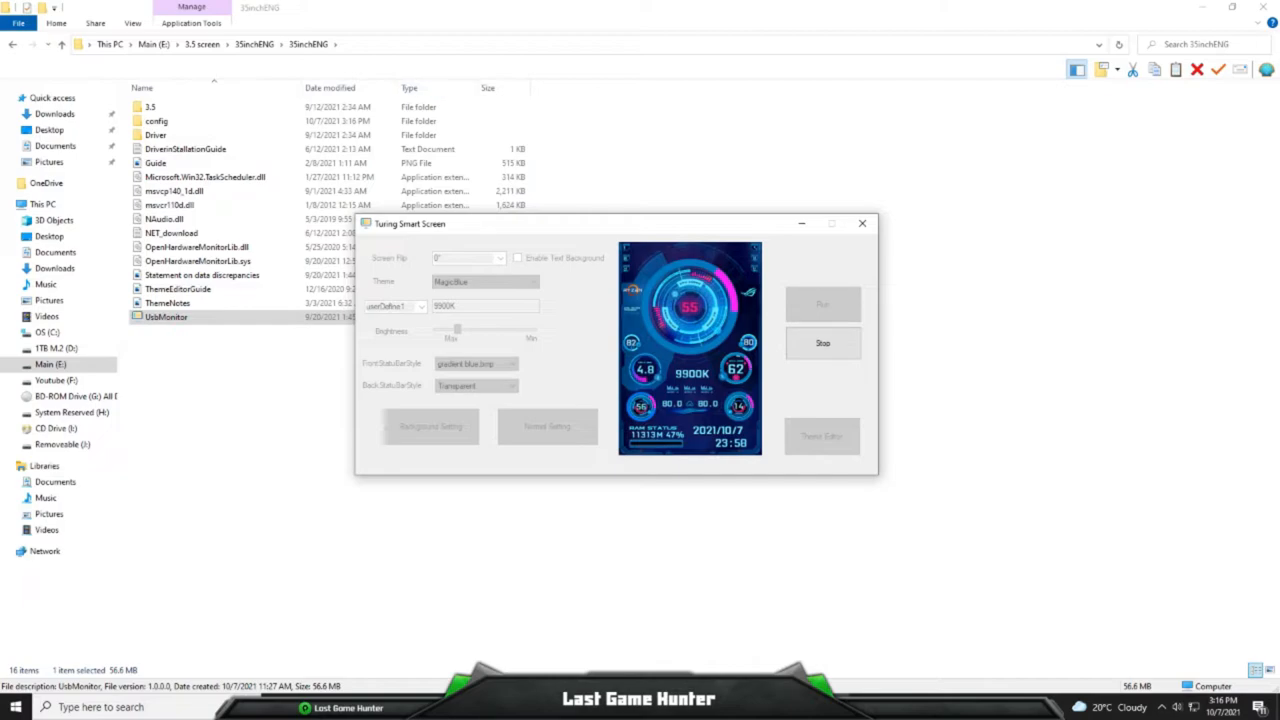
pyautogui.click(862, 223)
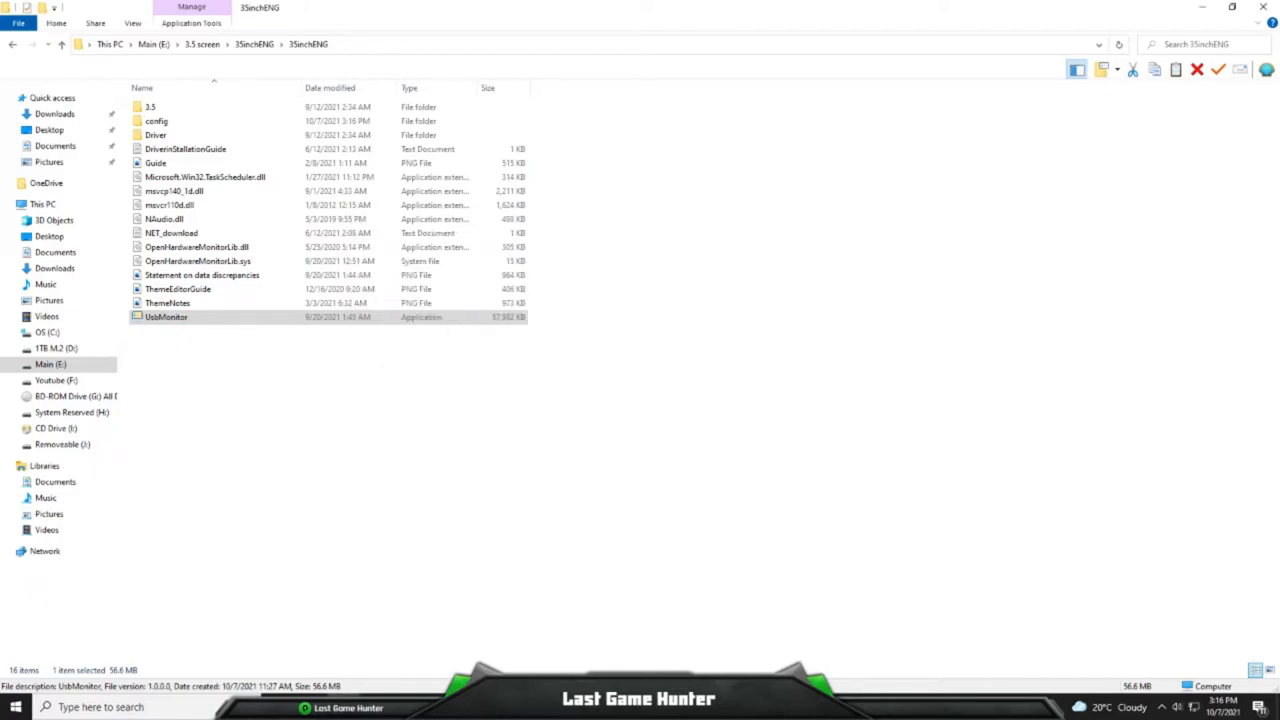